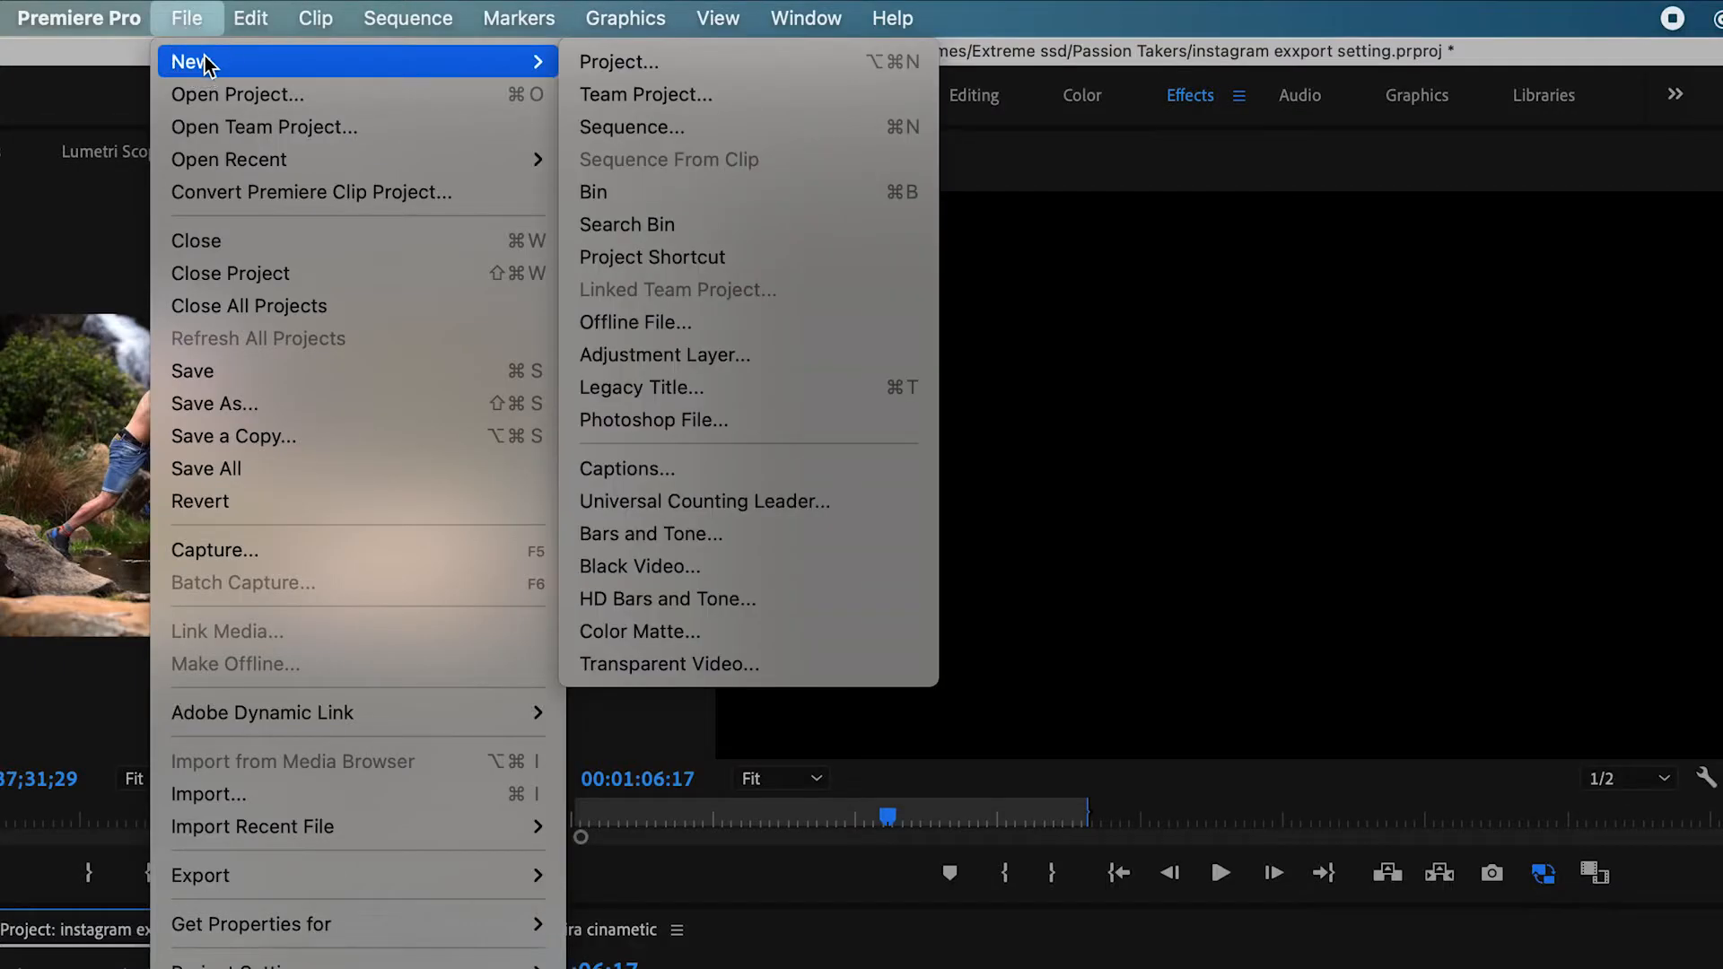
{"action": "mouse_move", "coordinate": [643, 126]}
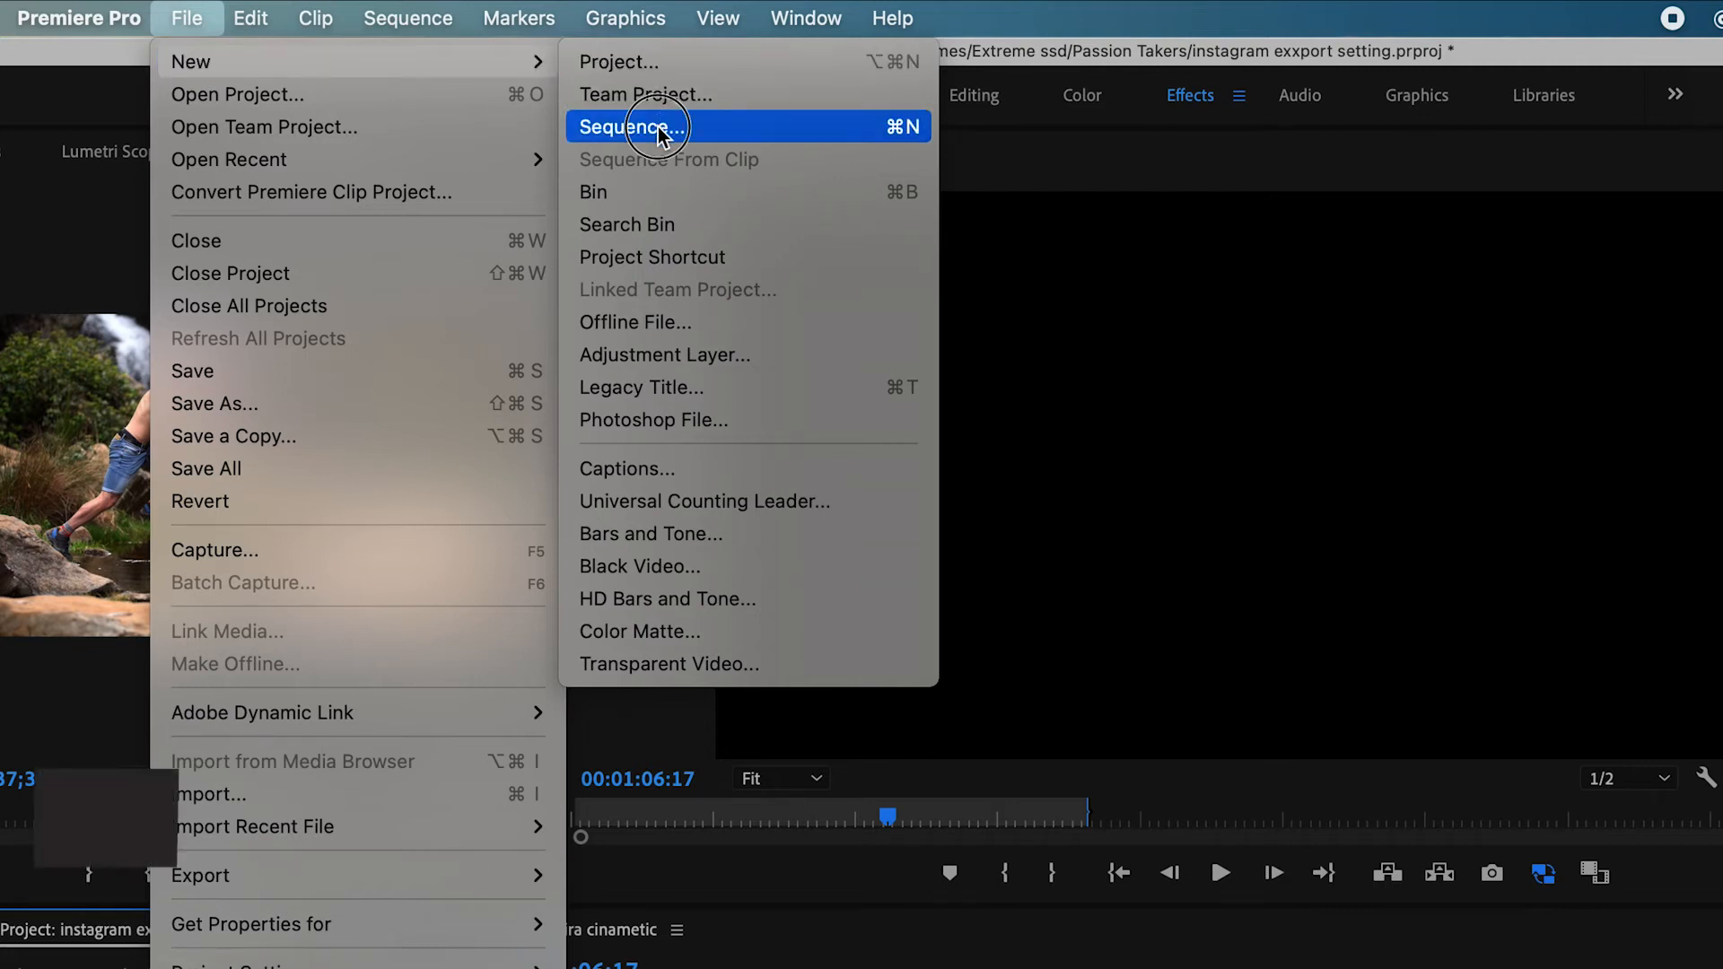
Start a new sequence from the File menu, bringing up the New Sequence dialog.
{"action": "left_click", "coordinate": [630, 125]}
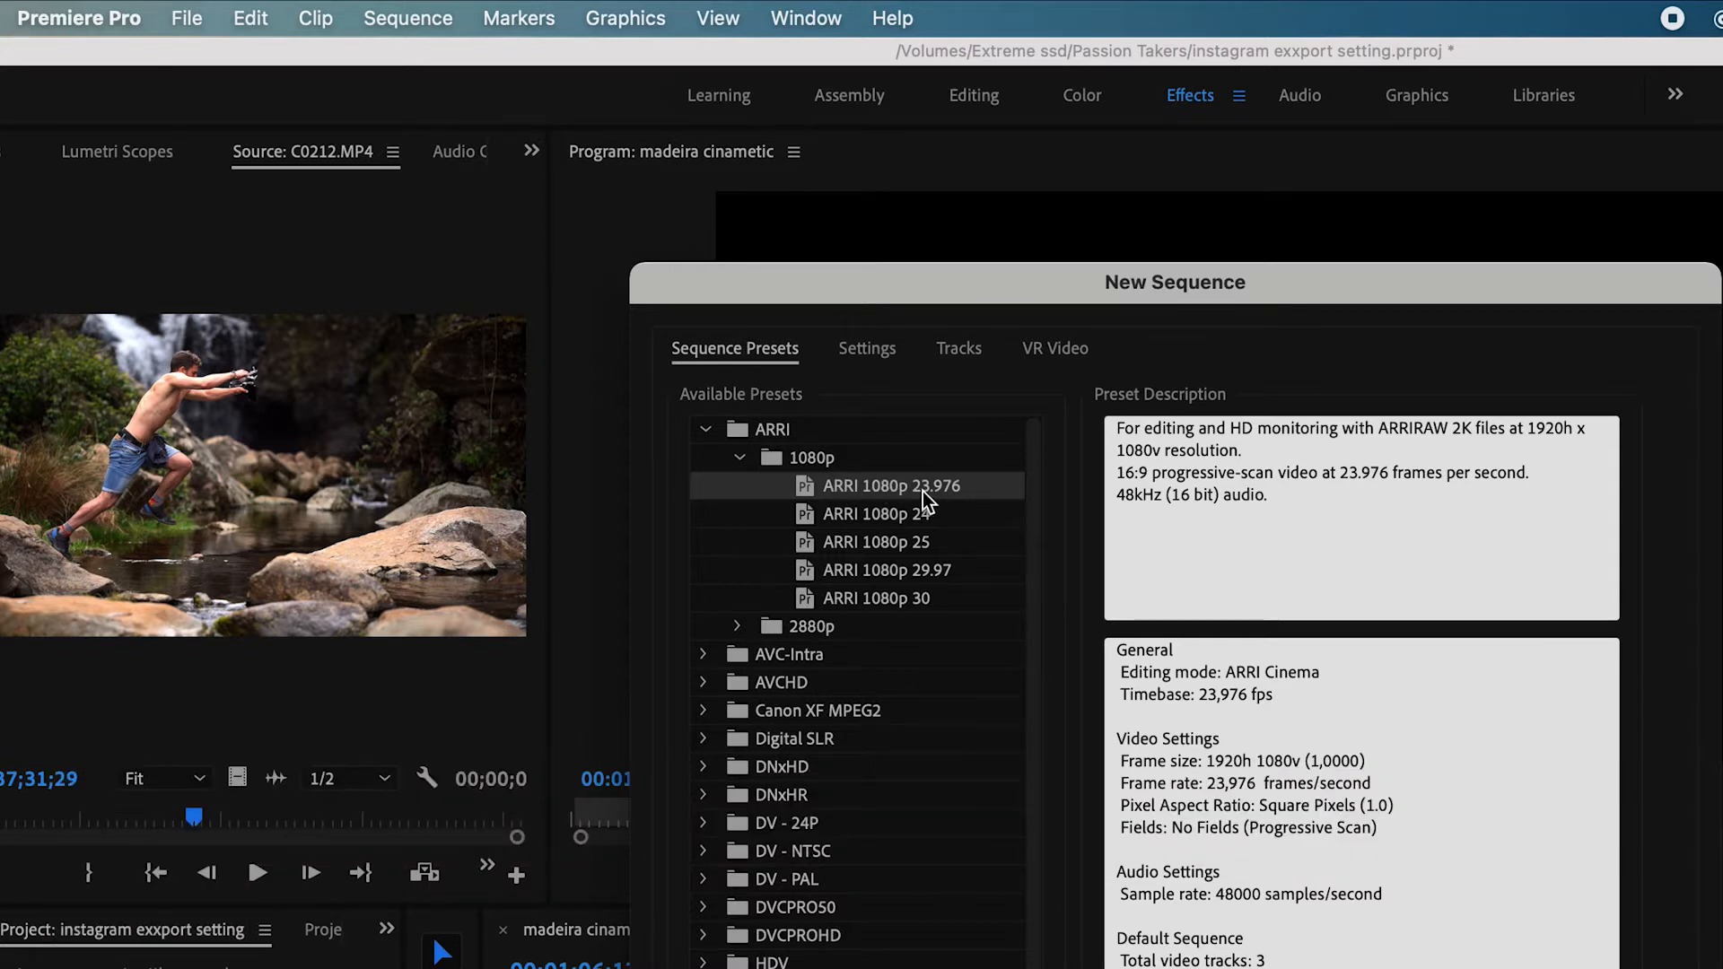
{"action": "mouse_move", "coordinate": [940, 501]}
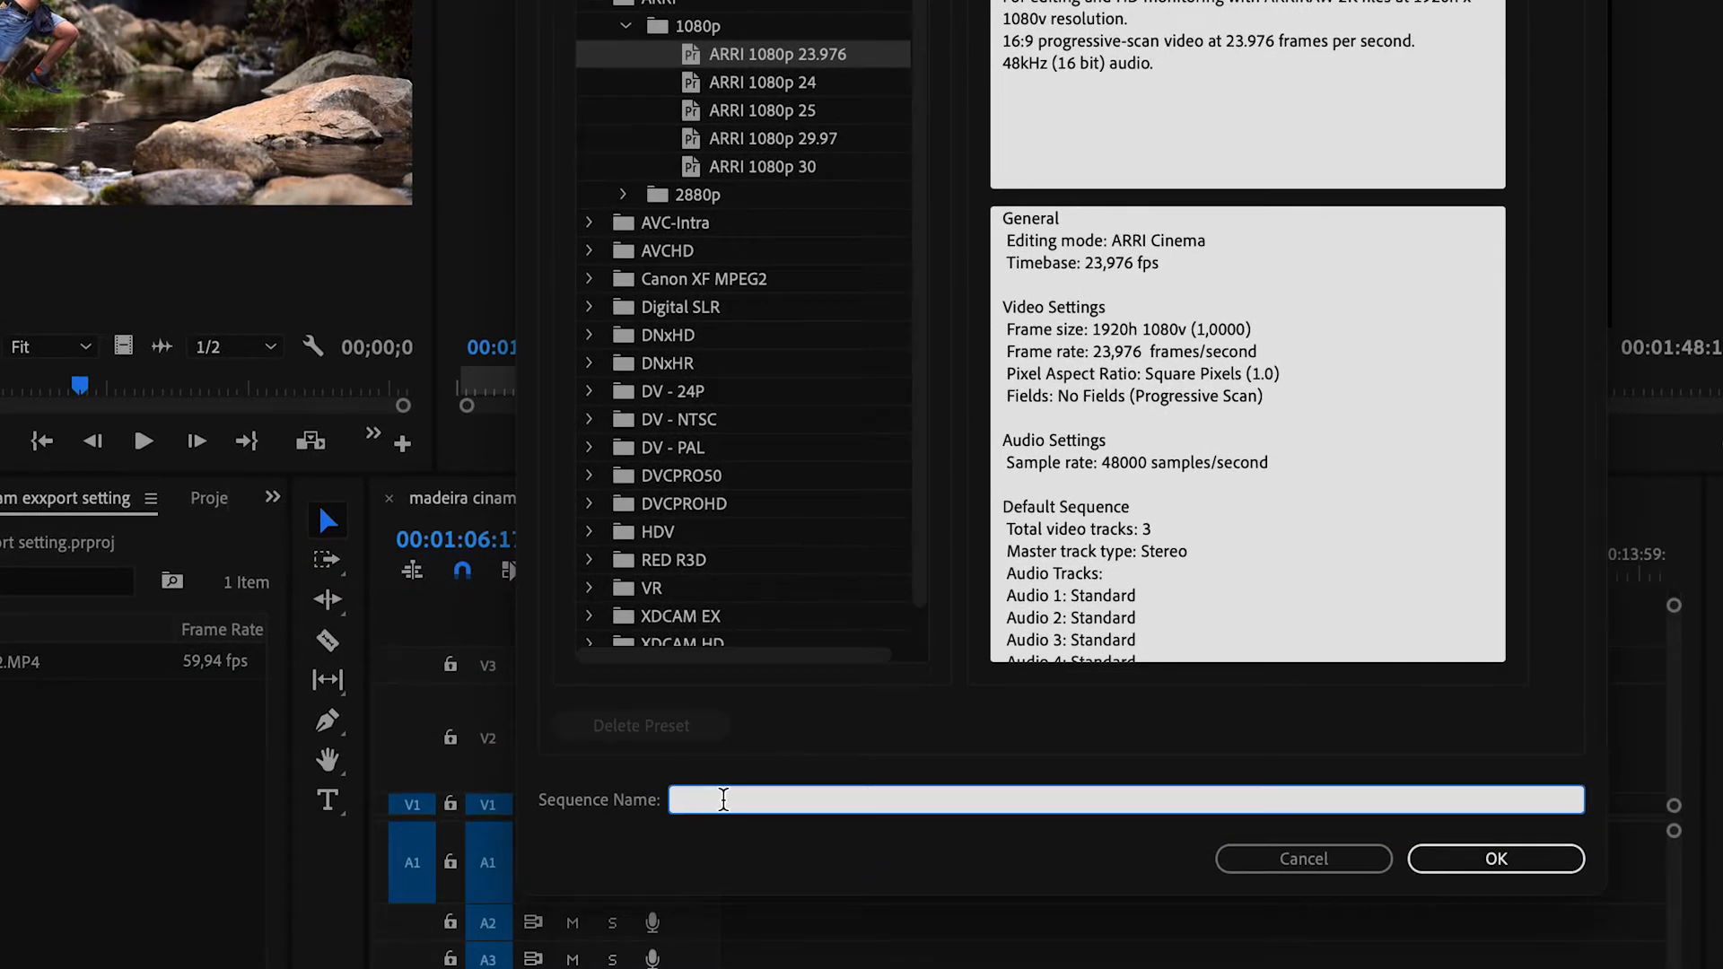
Name the sequence 'instagram export setting' and show its detailed settings (ARRI Cinema, 23.976 fps, 1920×1080).
{"action": "type", "text": "instagram ex"}
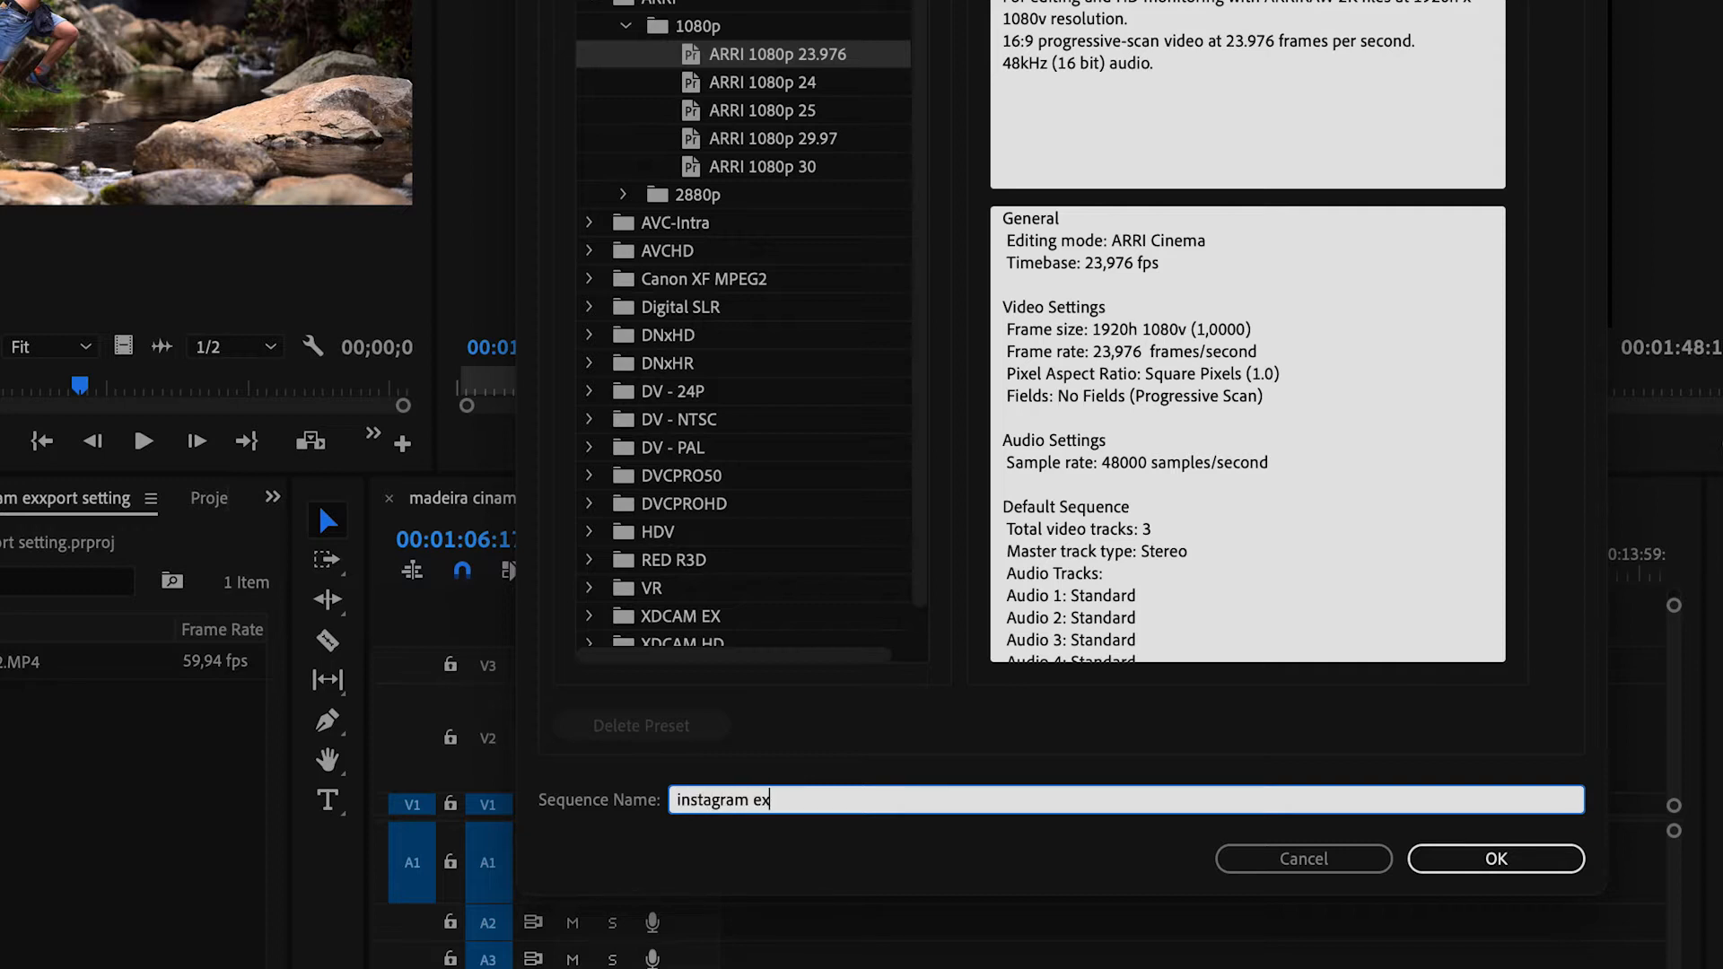
{"action": "type", "text": "port setting"}
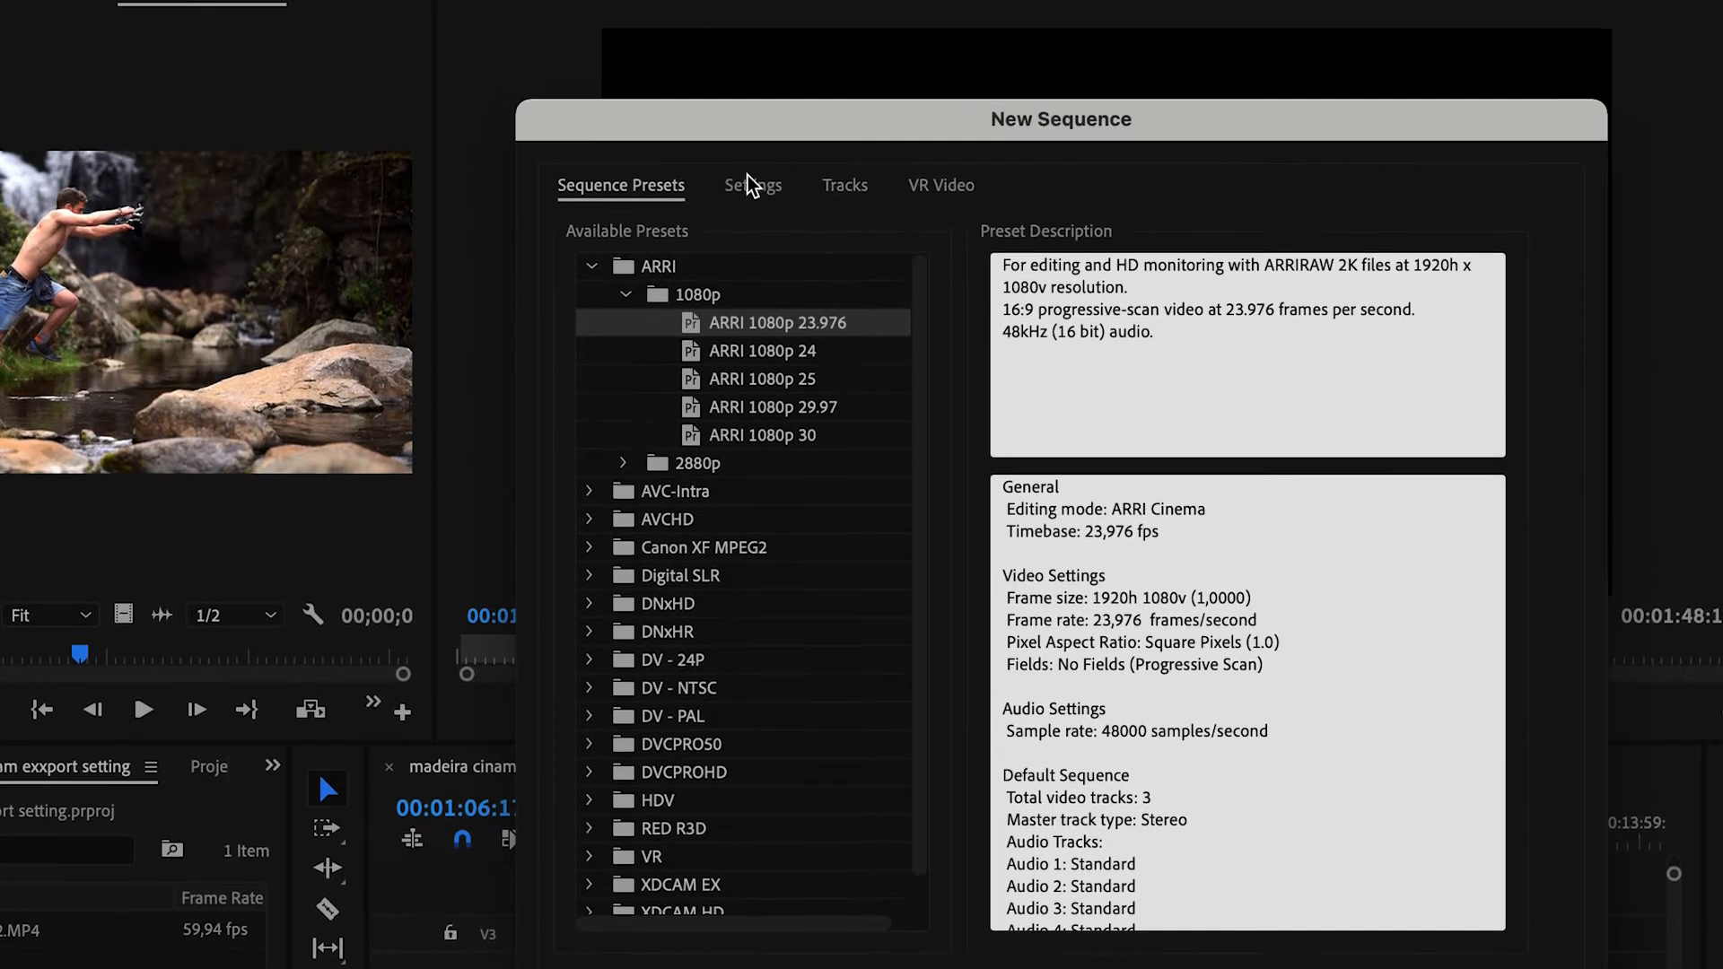
{"action": "left_click", "coordinate": [754, 185]}
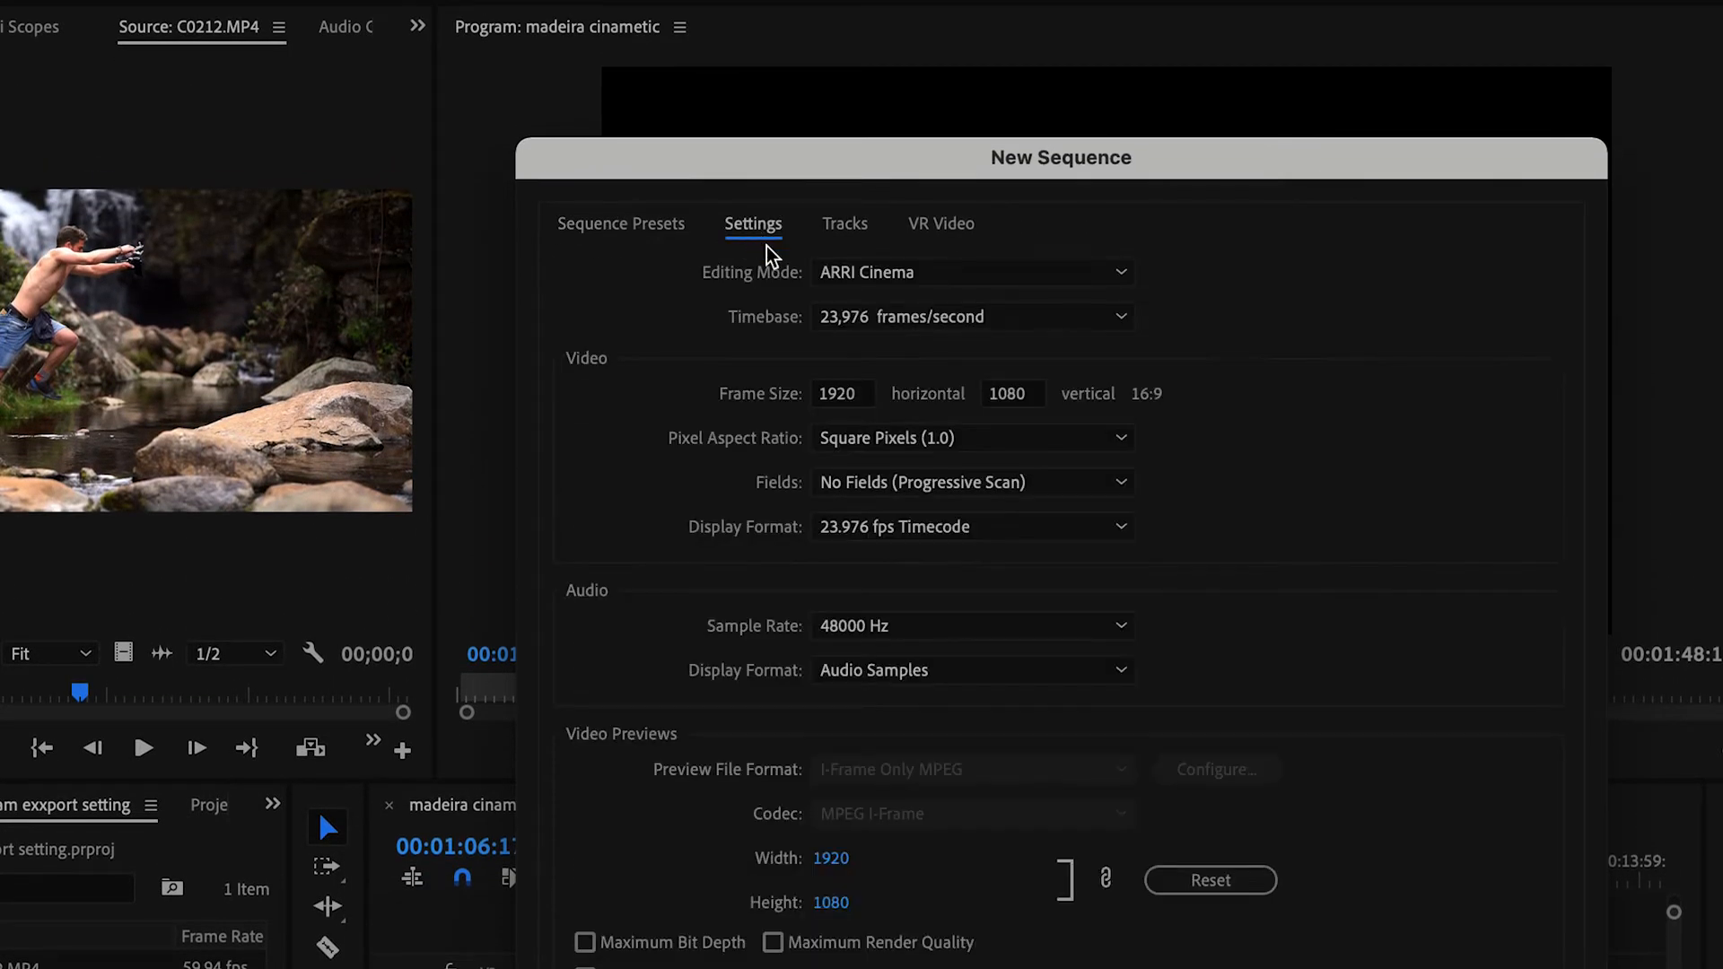
{"action": "mouse_move", "coordinate": [844, 394]}
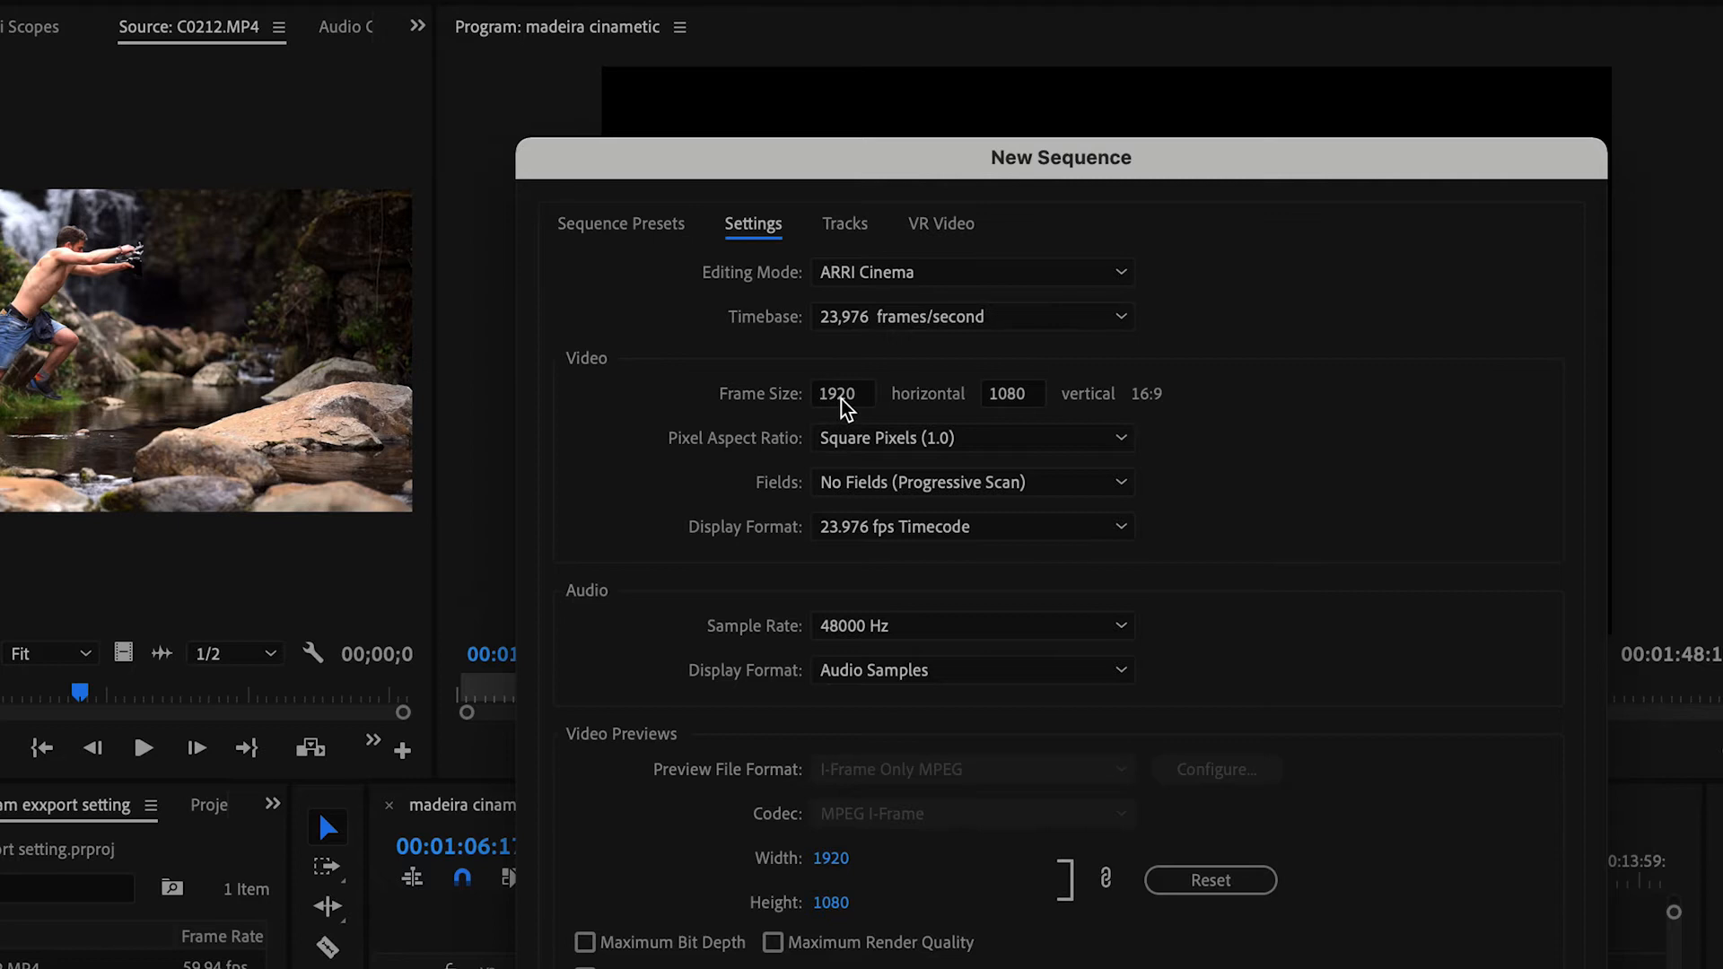